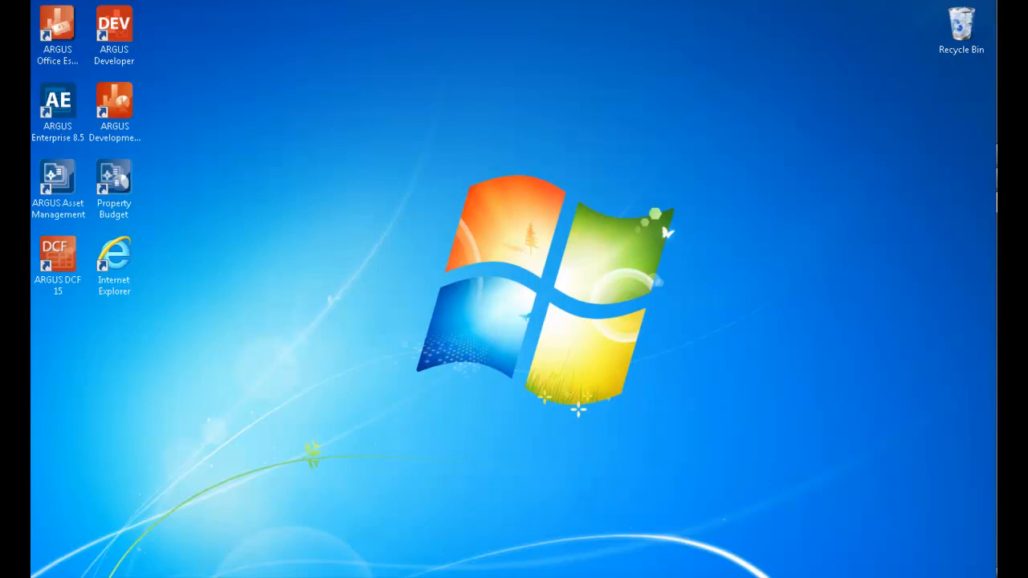
# - Start ARGUS DCF 15 from its desktop shortcut, bringing up the sample Property Library
pyautogui.click(58, 265)
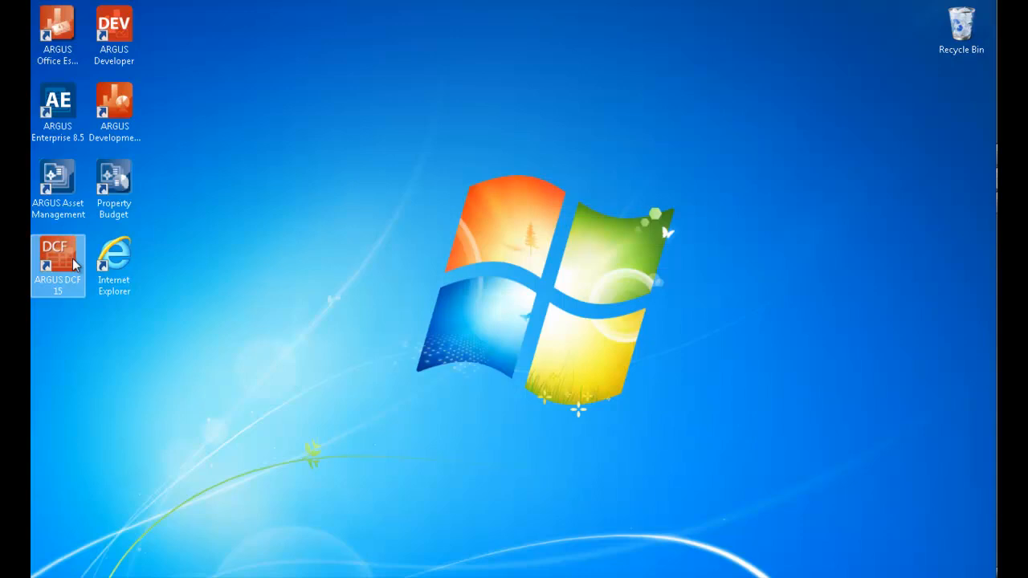
pyautogui.doubleClick(57, 254)
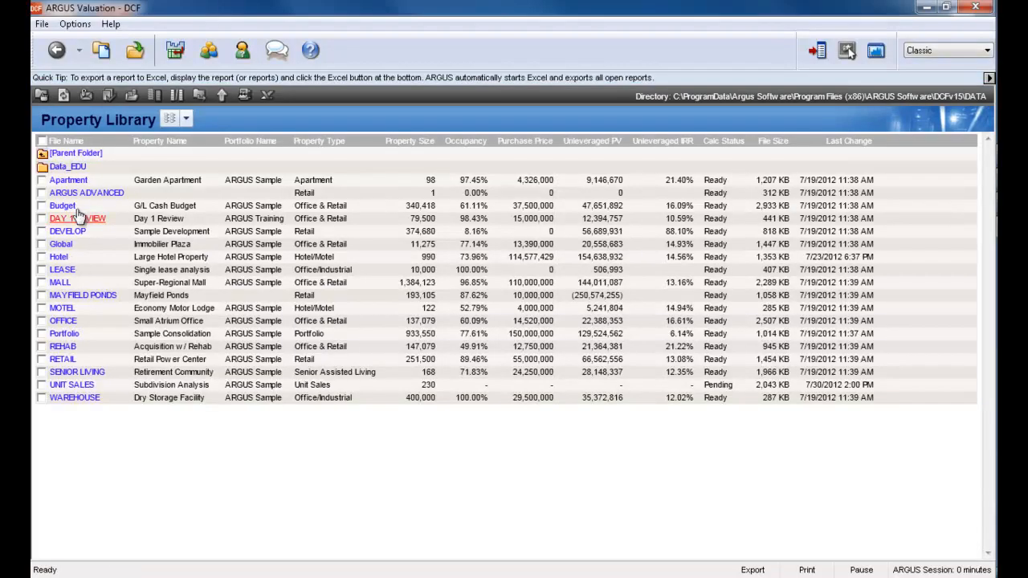
# - Choose Check In License Key from the Help menu, raising the licensing notice
pyautogui.click(109, 24)
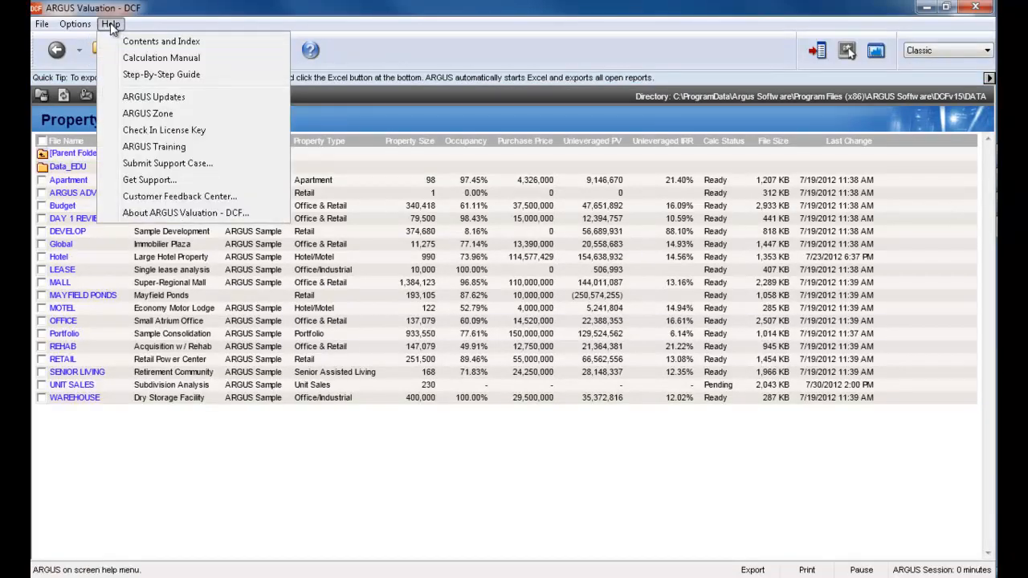
pyautogui.moveTo(164, 130)
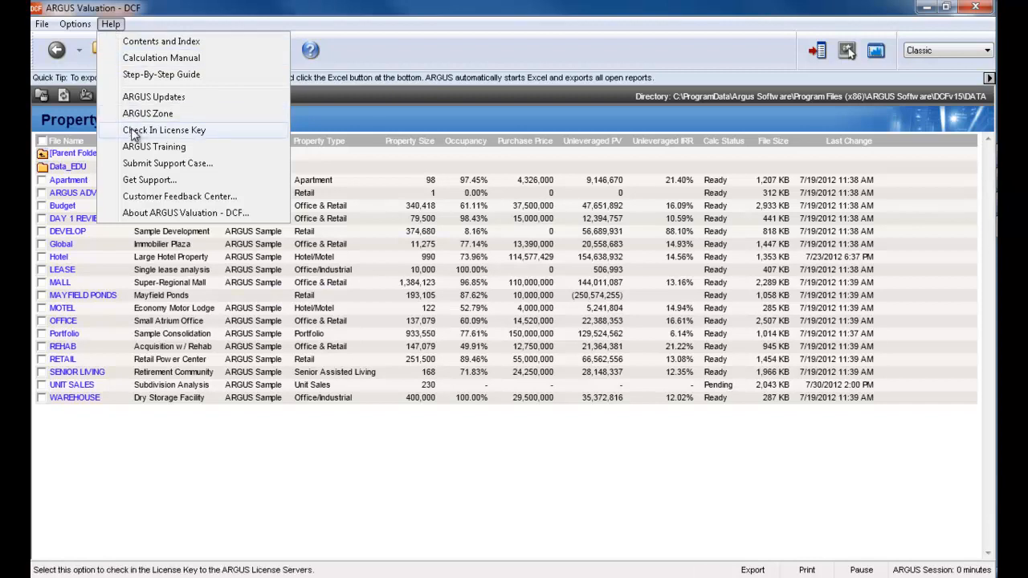
pyautogui.click(164, 128)
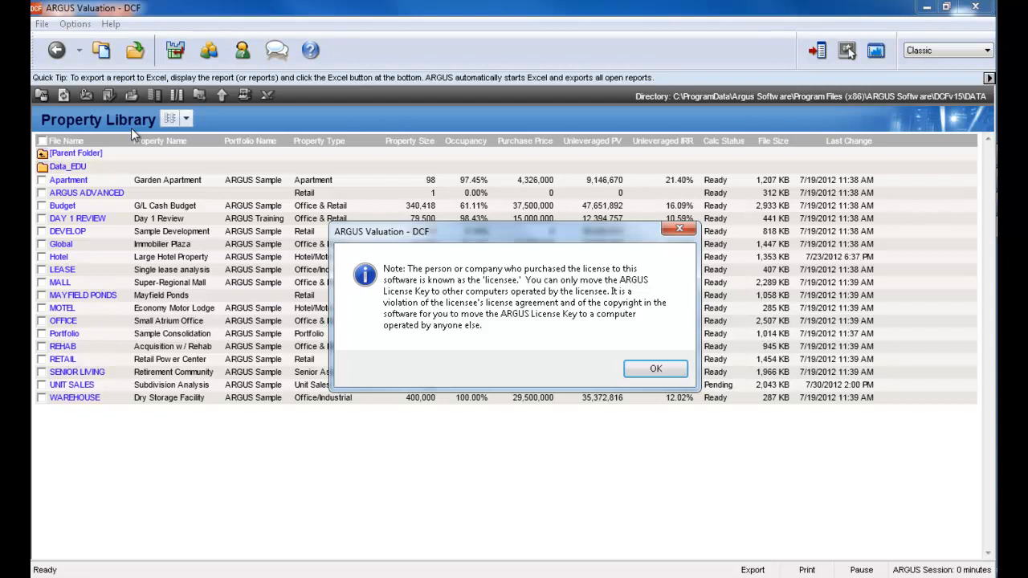
pyautogui.moveTo(602, 370)
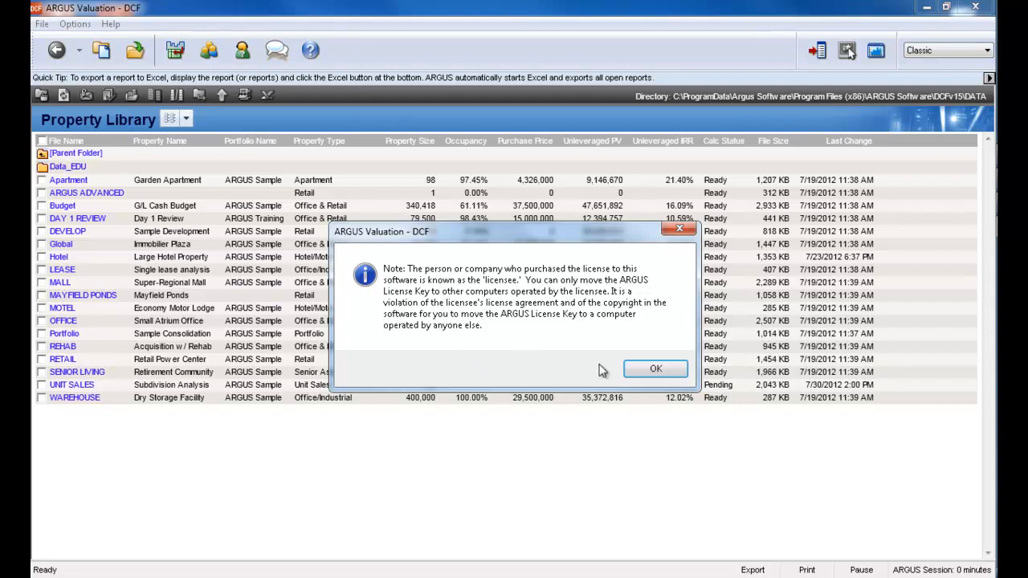
pyautogui.moveTo(655, 370)
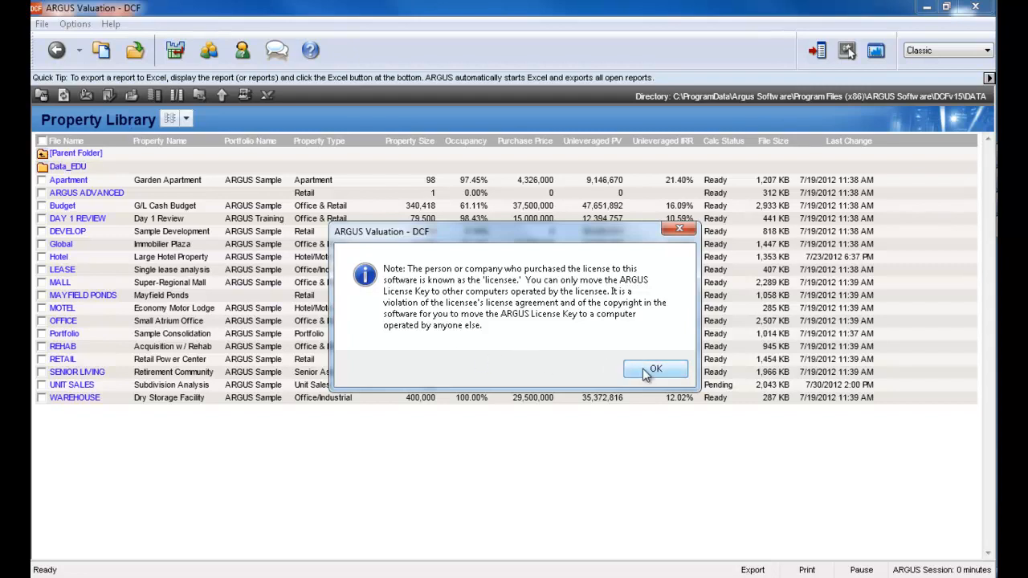
# - Confirm the notice, check the license key in to the ARGUS servers, and acknowledge success
pyautogui.click(655, 368)
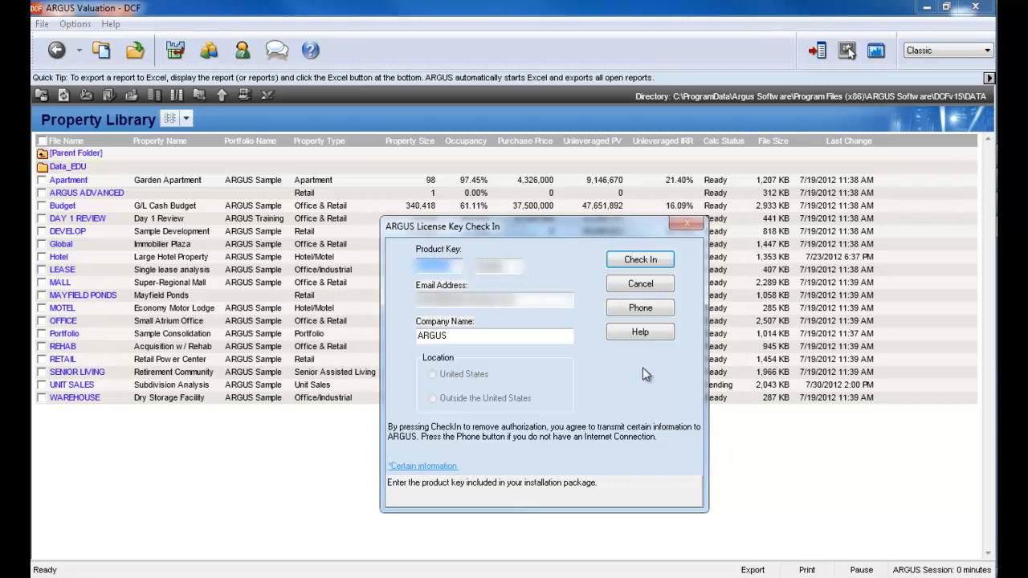
pyautogui.click(639, 258)
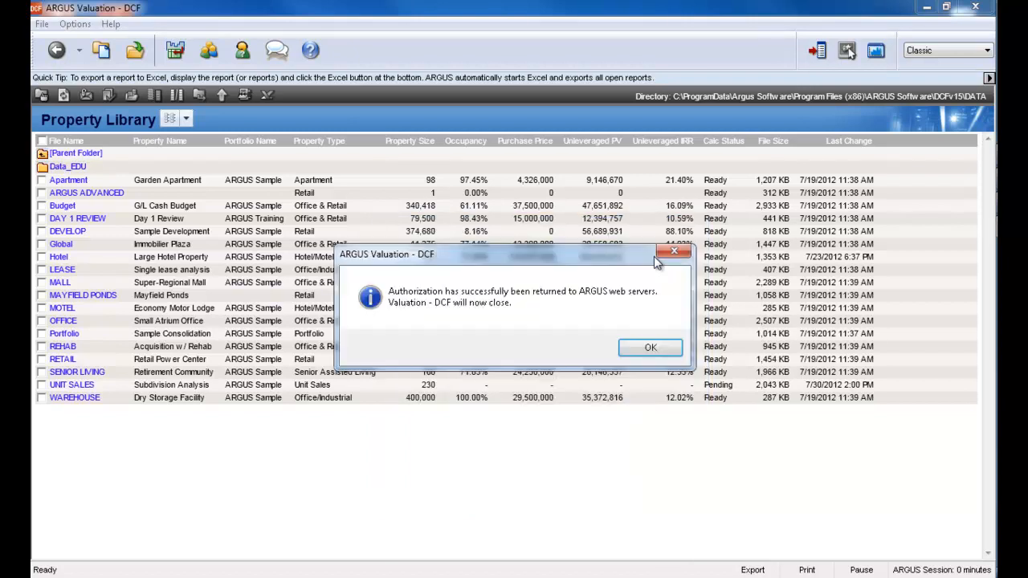
pyautogui.click(650, 347)
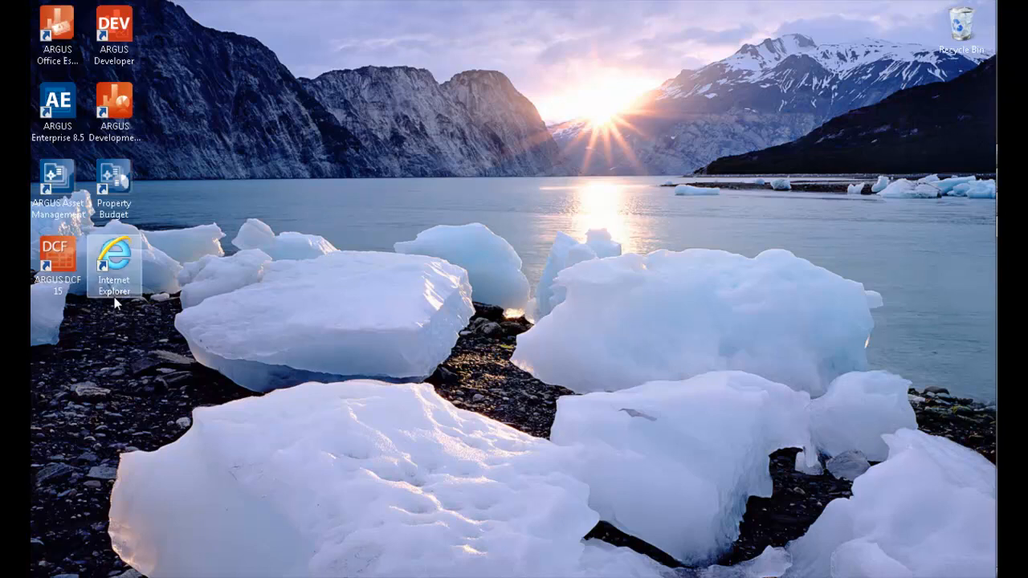
pyautogui.doubleClick(115, 260)
pyautogui.write('www.argu')
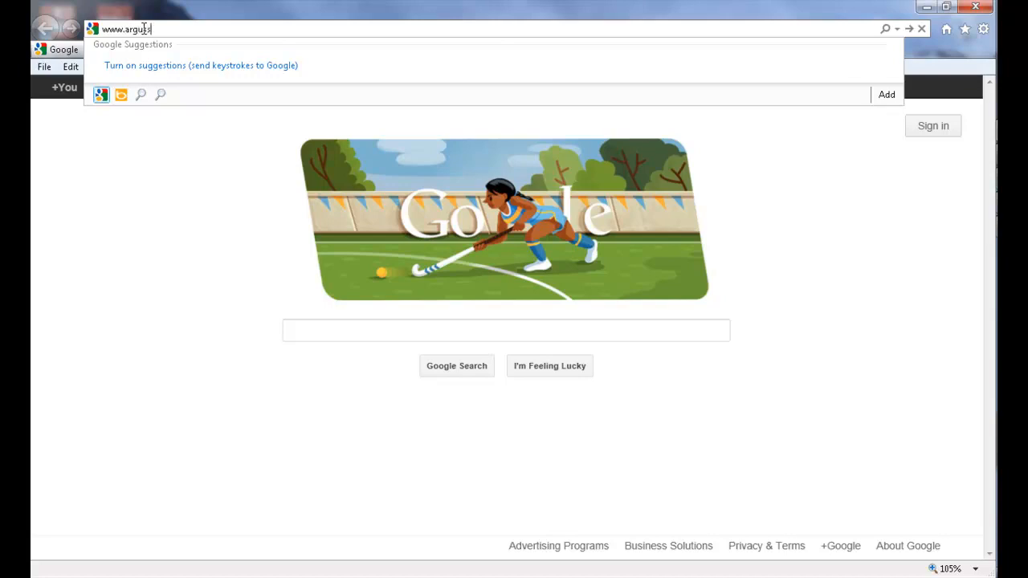
pyautogui.write('software.com')
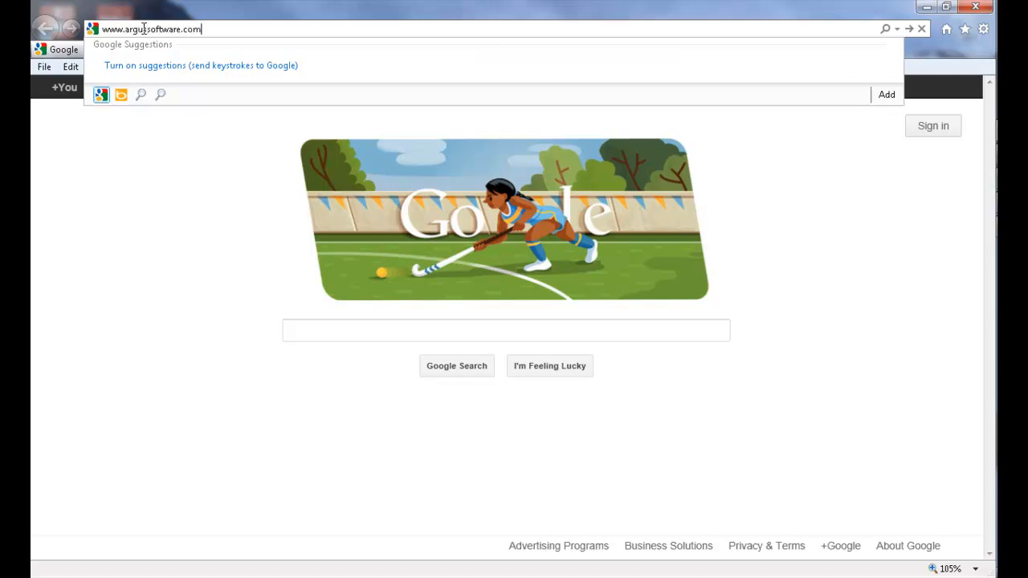
pyautogui.press('Return')
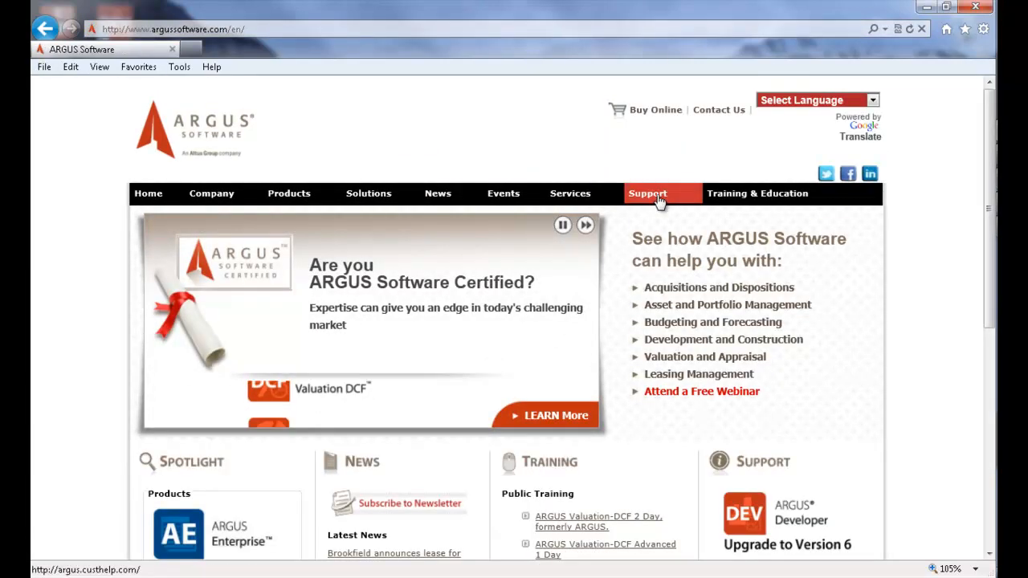
pyautogui.click(648, 192)
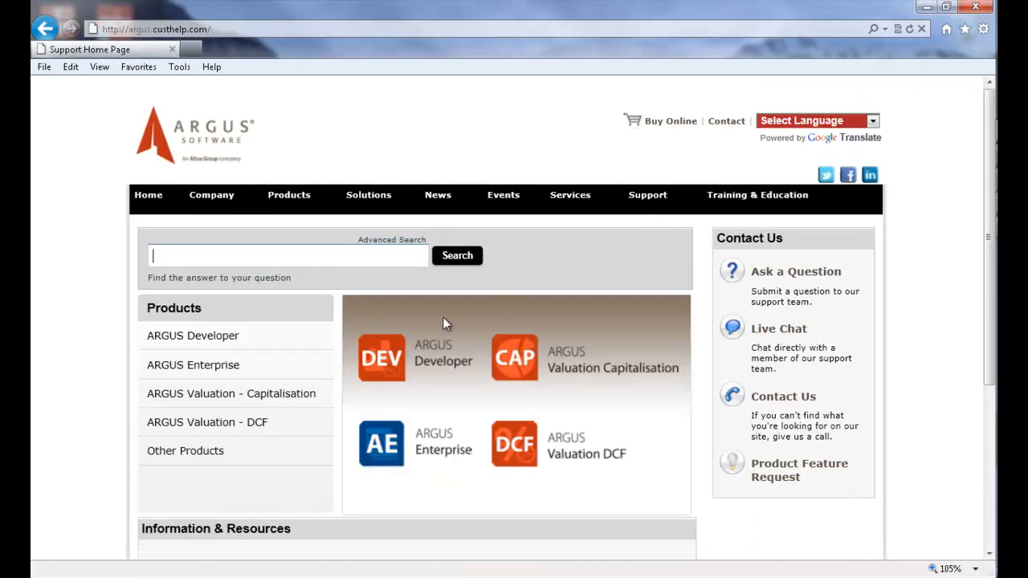
pyautogui.click(206, 421)
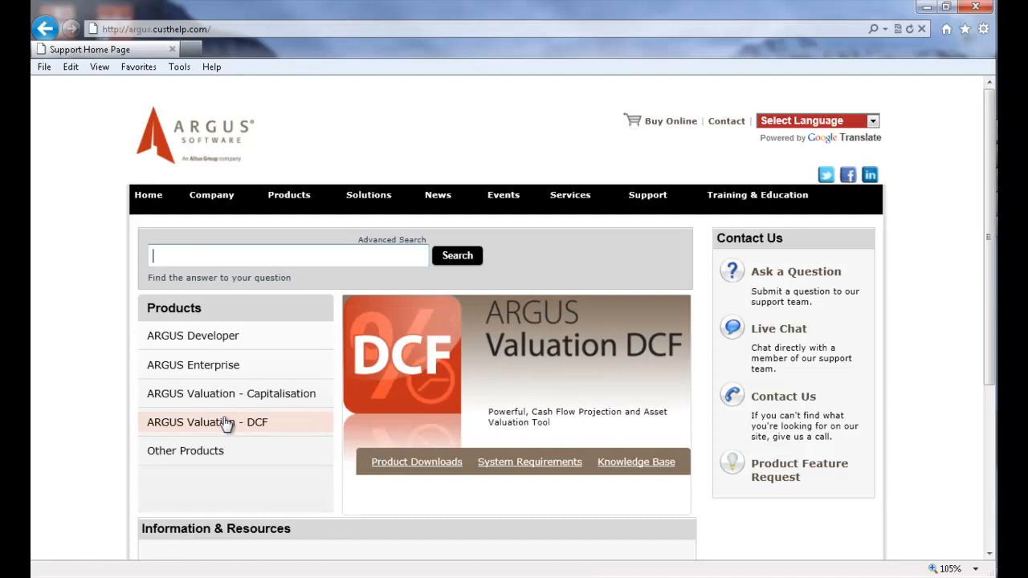
pyautogui.moveTo(228, 421)
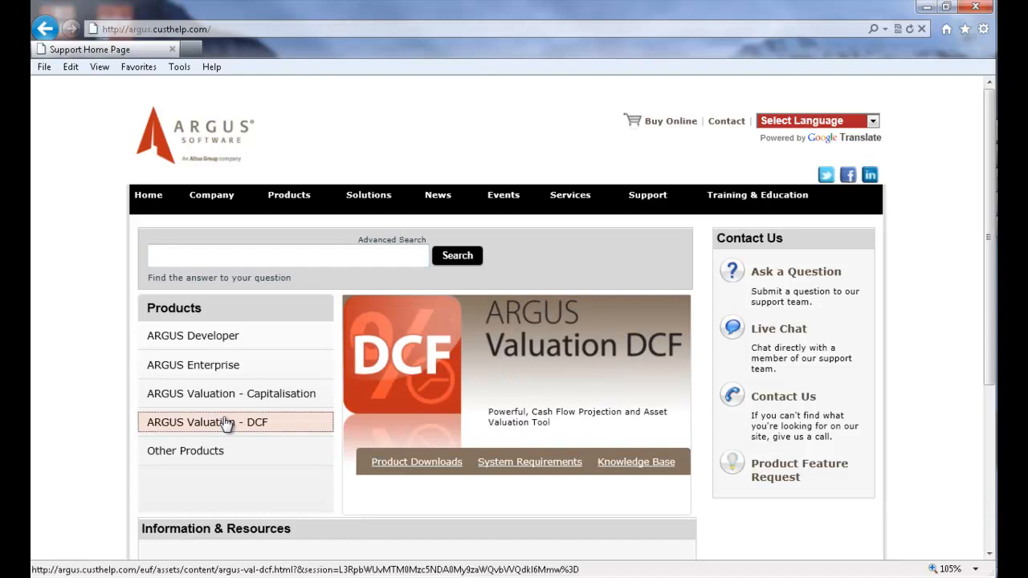
pyautogui.moveTo(395, 461)
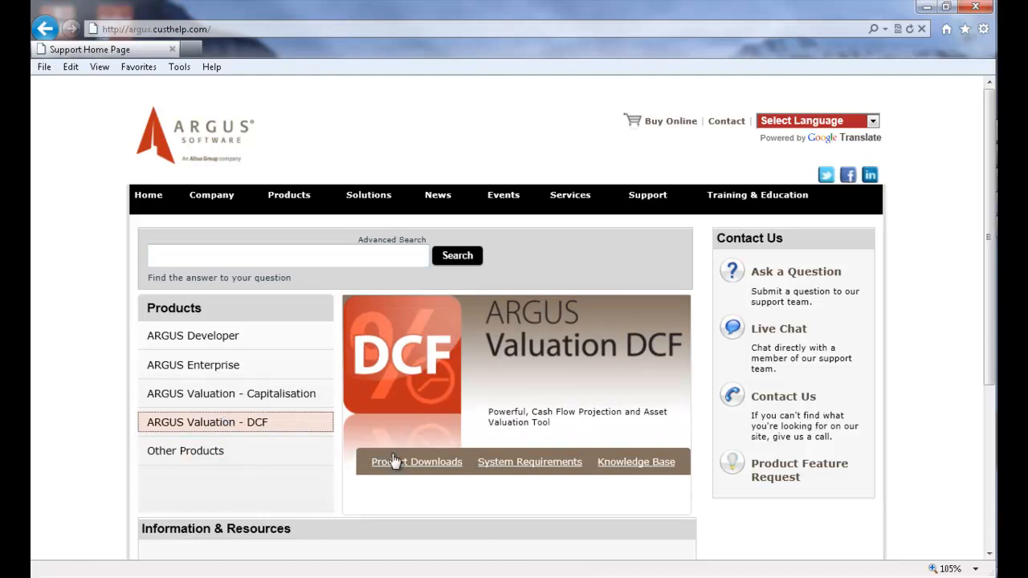
pyautogui.click(416, 461)
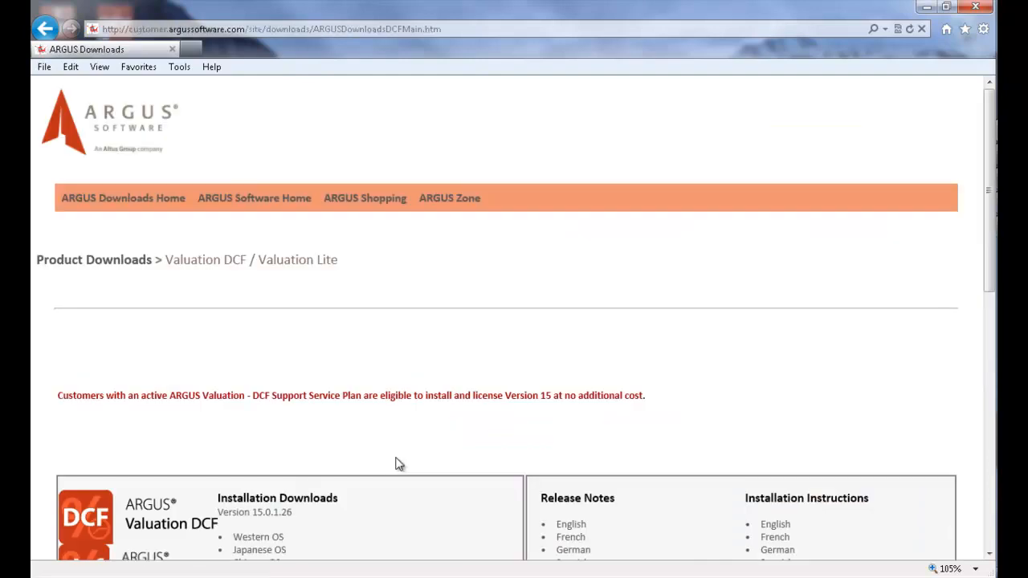
# - Download the Western OS installer ARGUSDCF (15.0.1.26).exe from Installation Downloads
pyautogui.scroll(-3)
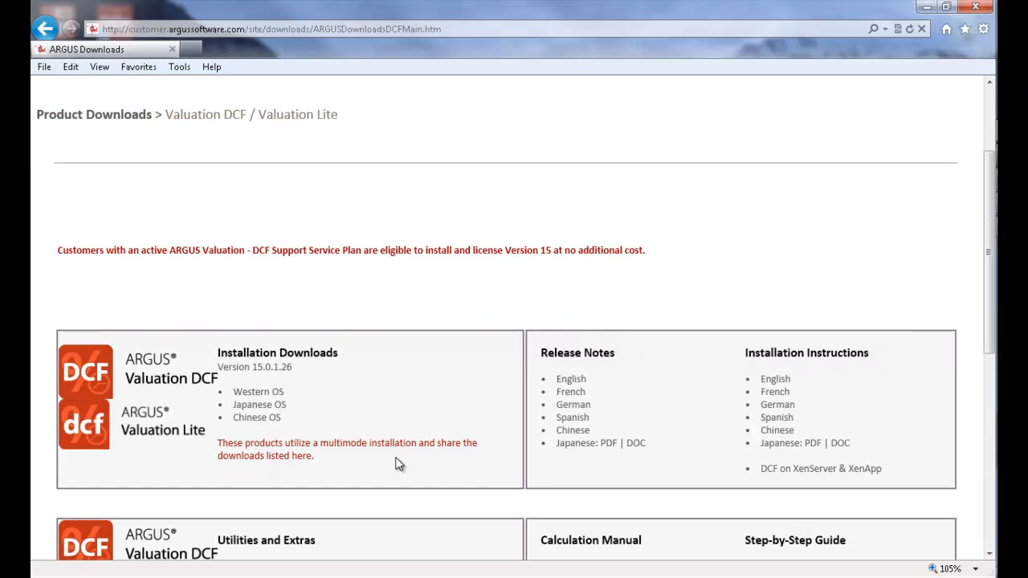
pyautogui.moveTo(259, 392)
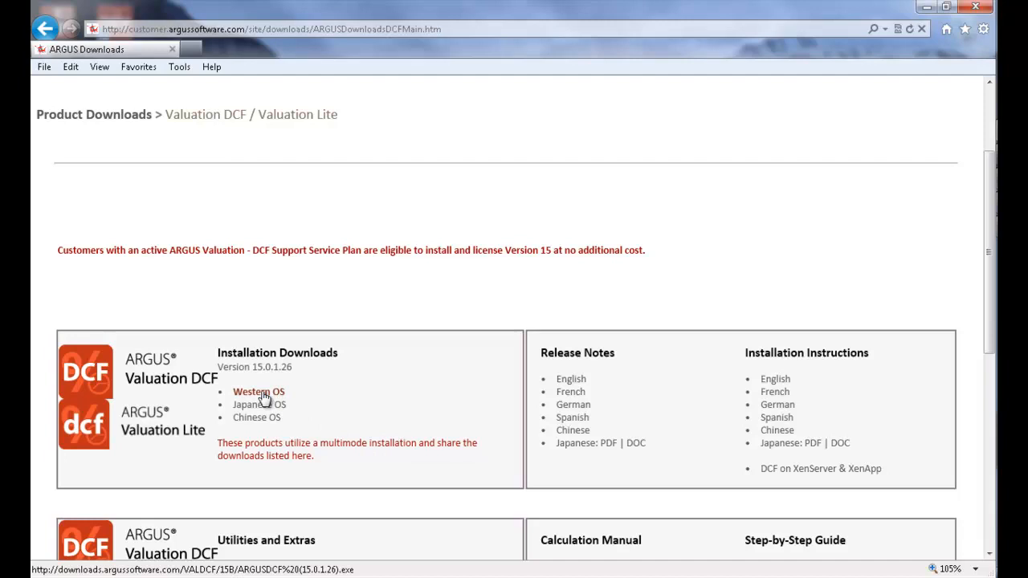
pyautogui.click(258, 391)
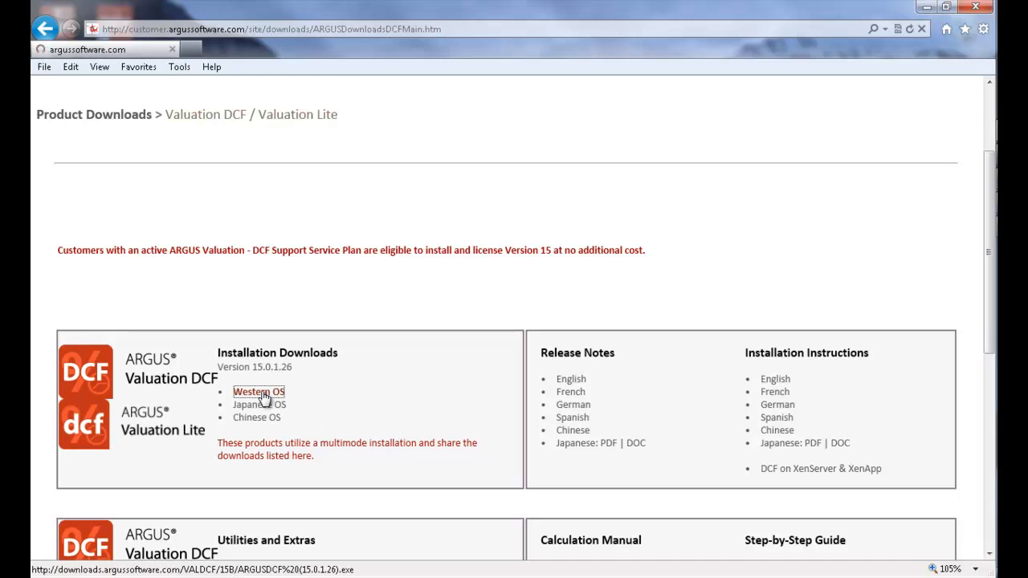
pyautogui.click(259, 391)
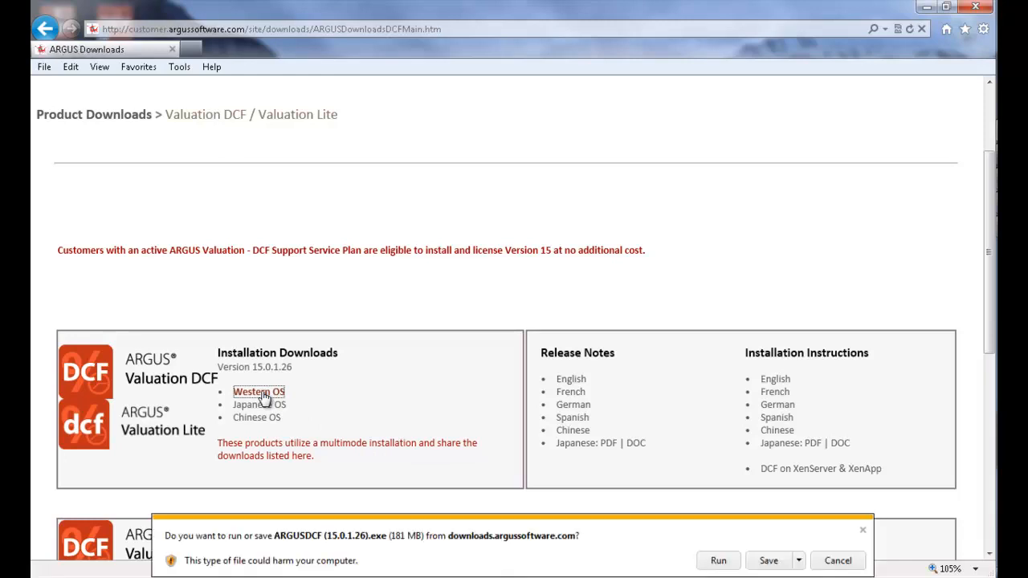
pyautogui.moveTo(298, 347)
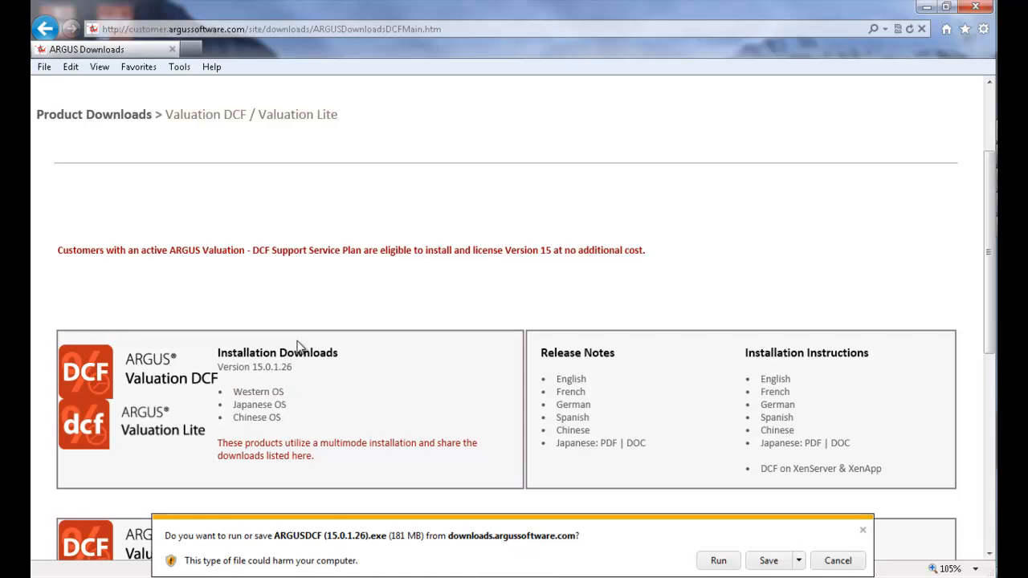
pyautogui.moveTo(341, 387)
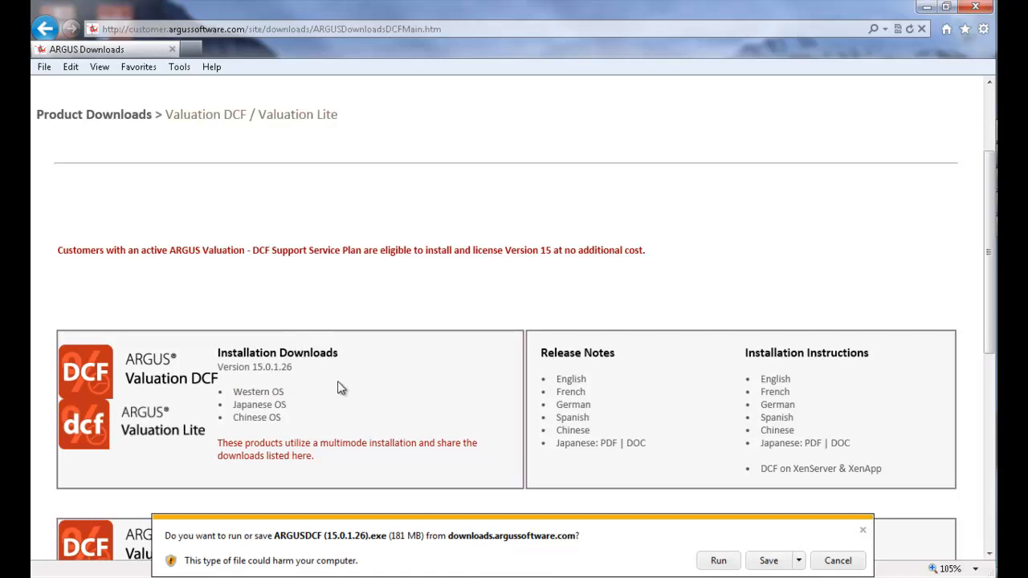
pyautogui.moveTo(768, 560)
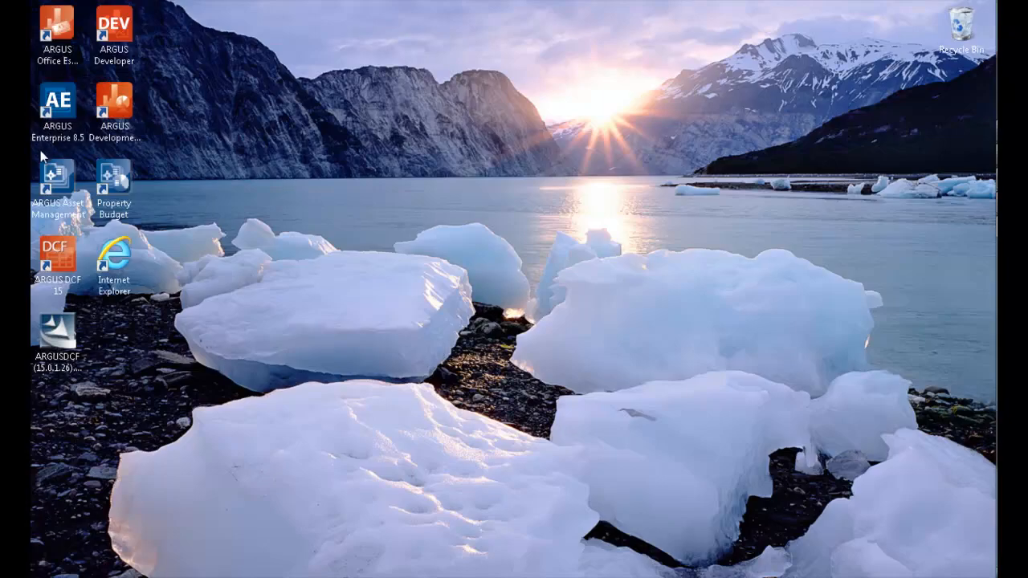
# - Start ARGUS DCF 15 from the second computer's desktop, which reports it is unauthorized
pyautogui.click(56, 332)
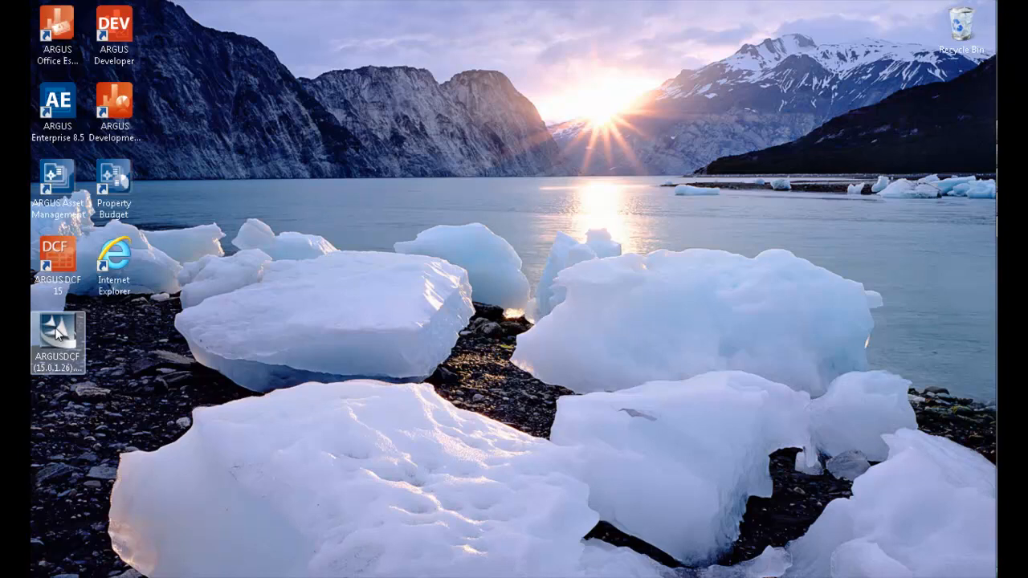
pyautogui.click(58, 254)
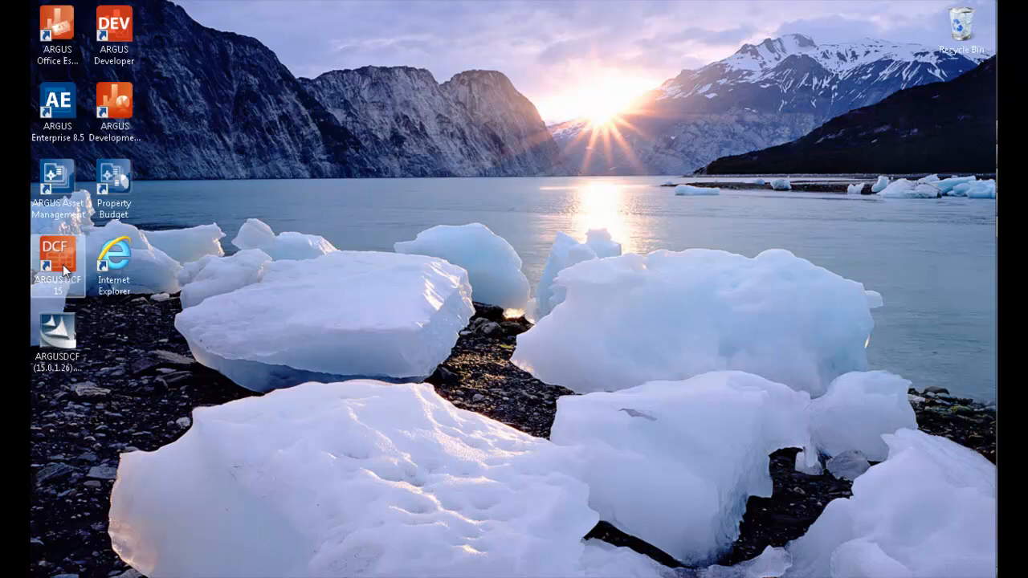
pyautogui.doubleClick(58, 253)
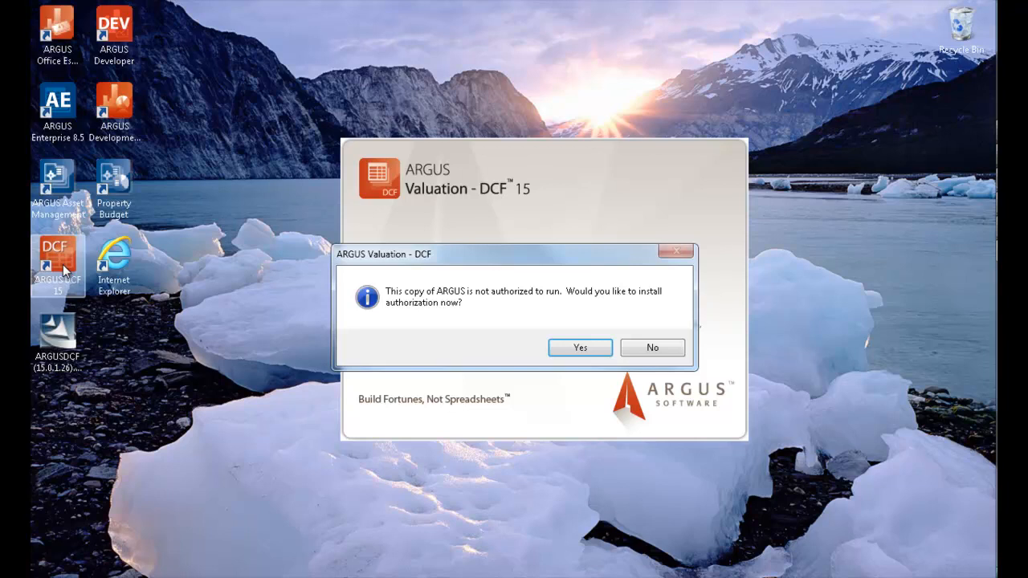
pyautogui.moveTo(433, 298)
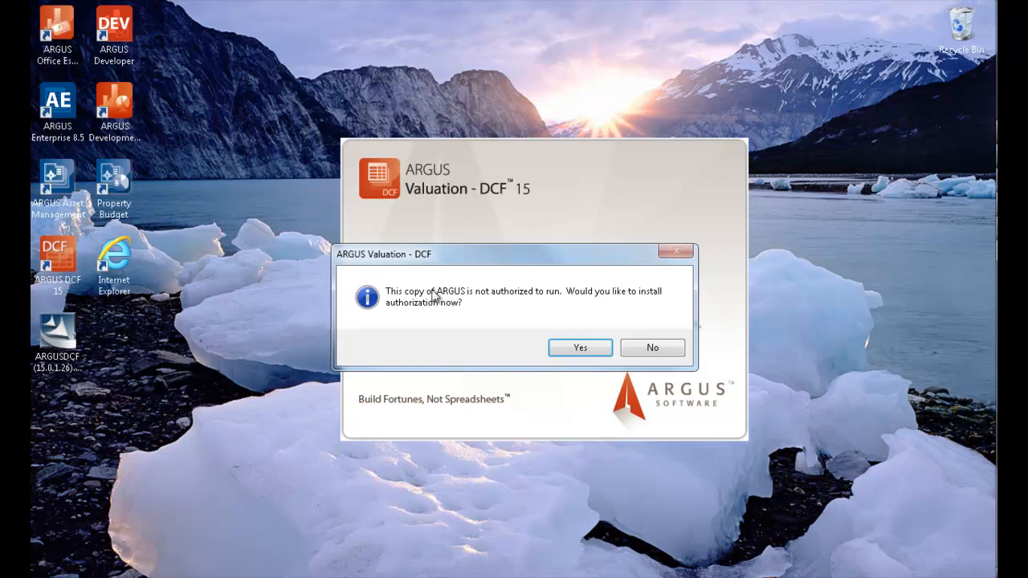
# - Agree to install authorization and check out the license key from the ARGUS servers
pyautogui.click(580, 346)
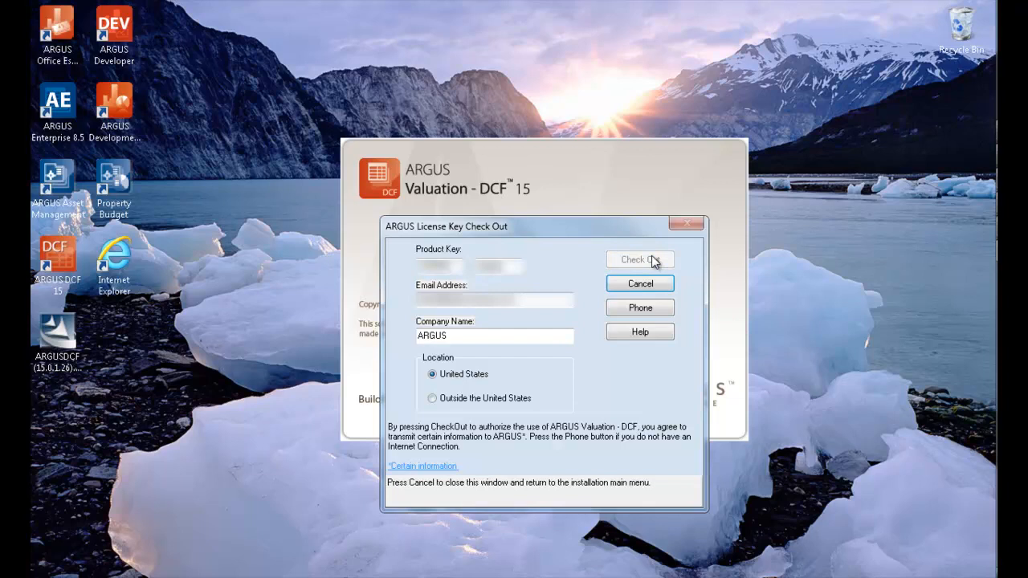
pyautogui.click(639, 258)
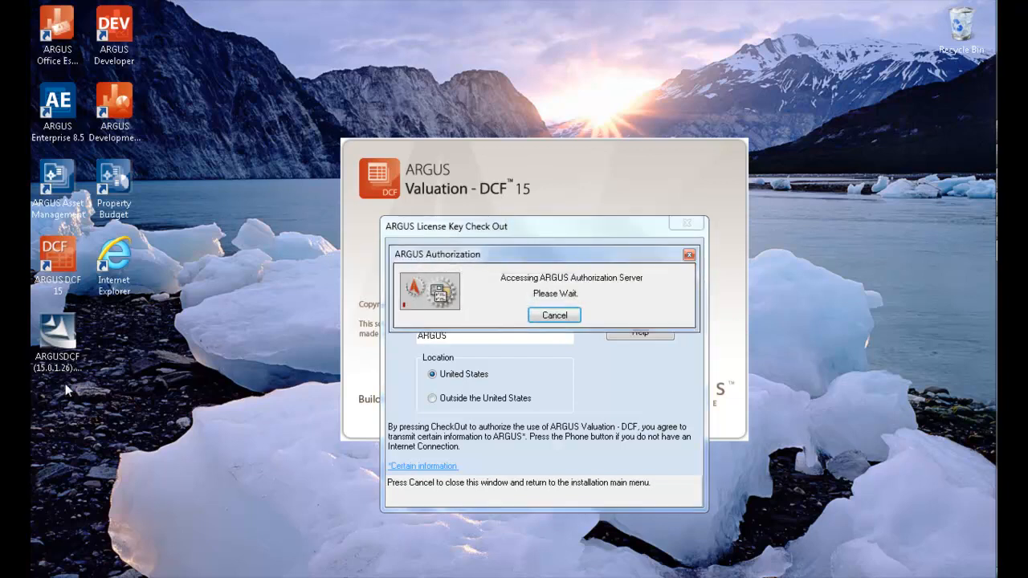